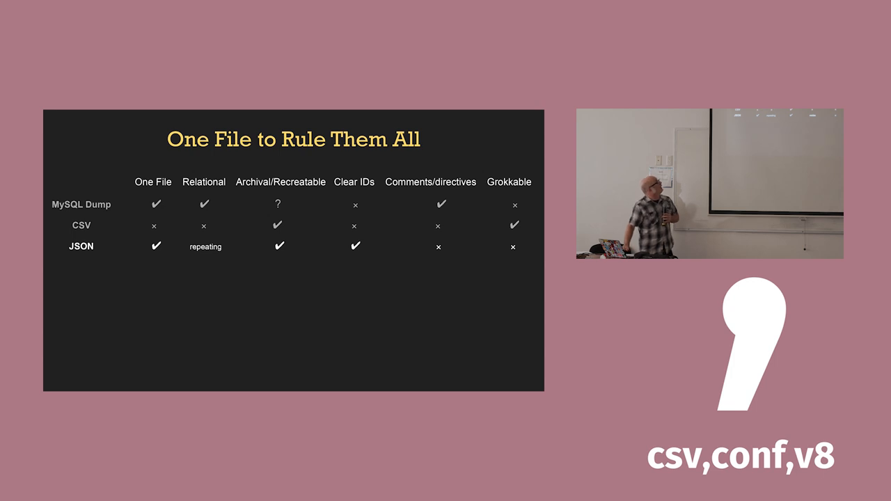
{"action": "key", "text": "Right"}
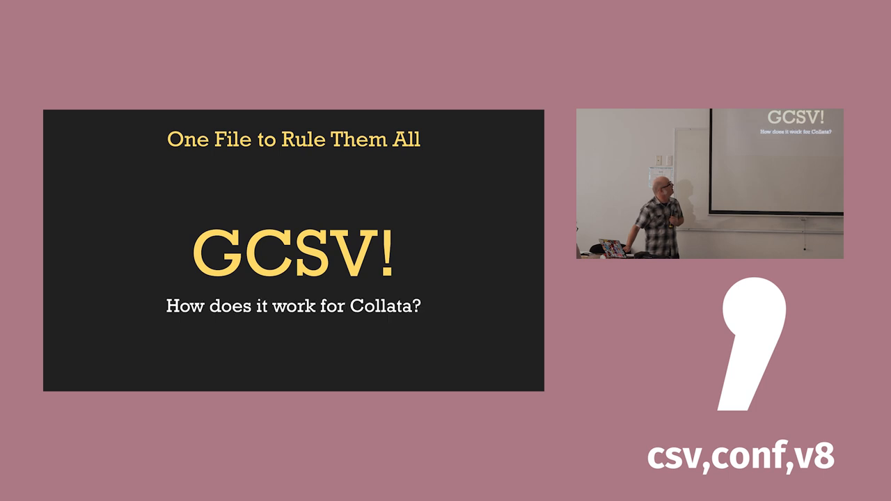
{"action": "key", "text": "Right"}
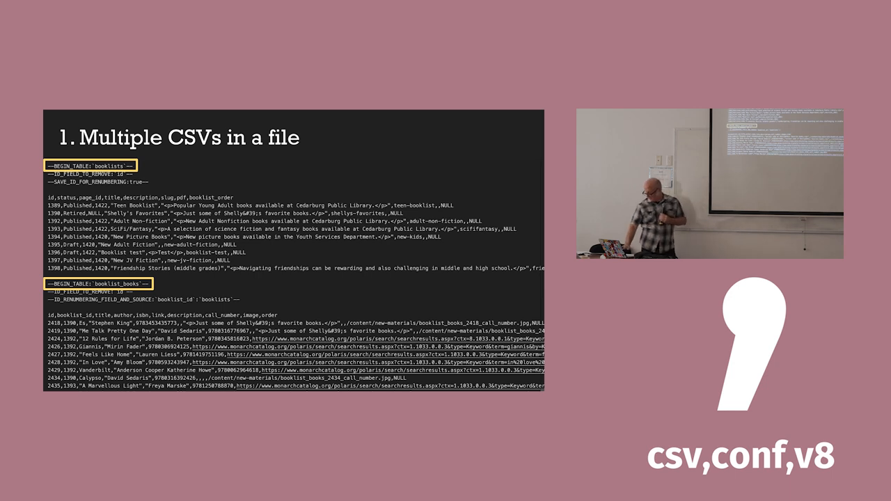
{"action": "key", "text": "Right"}
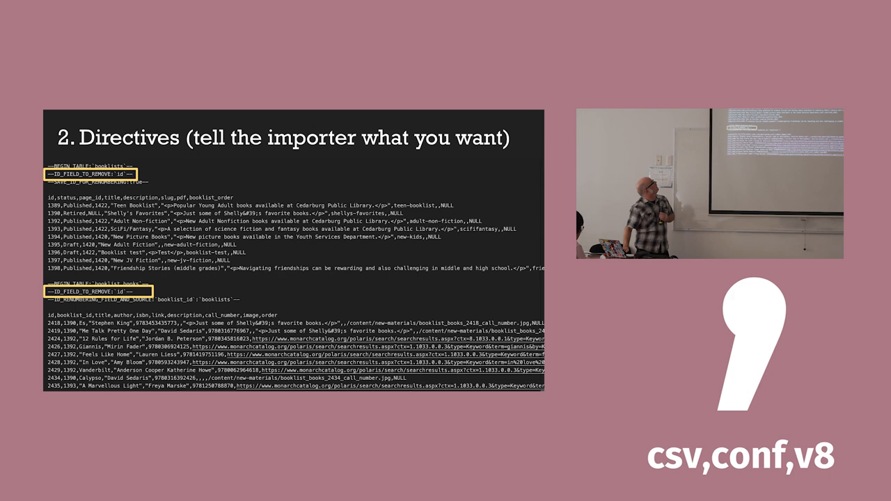
{"action": "key", "text": "Right"}
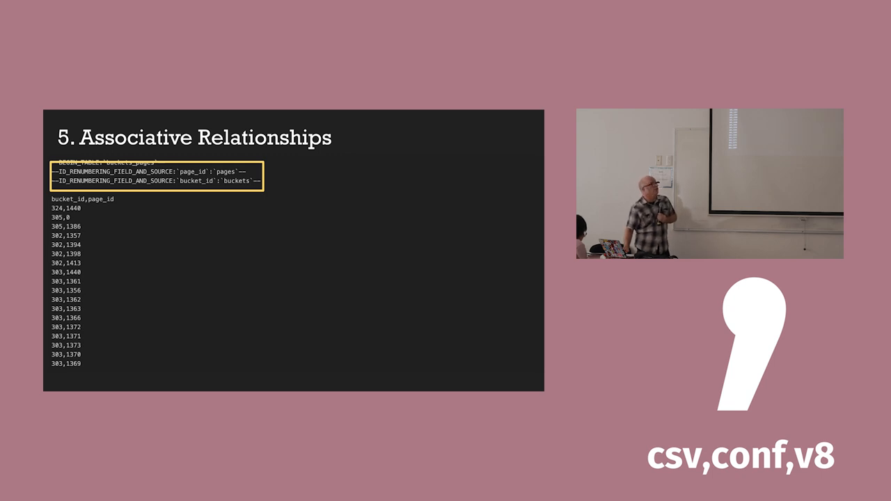
{"action": "key", "text": "Right"}
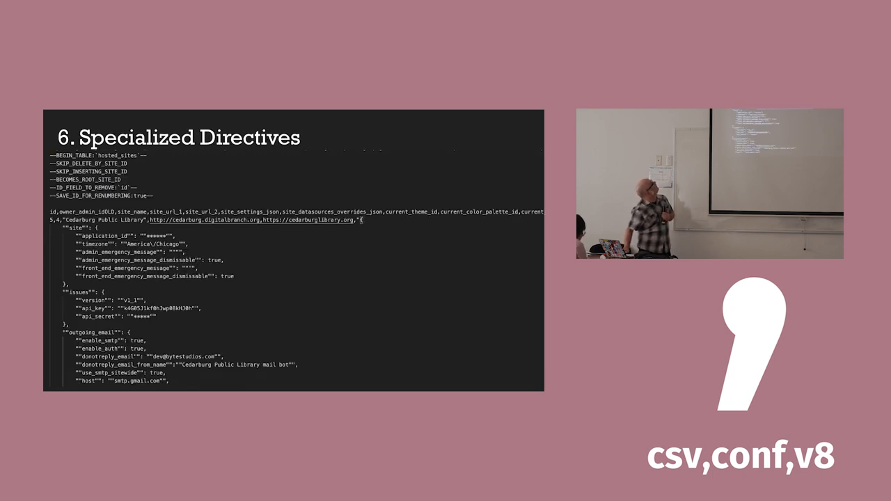